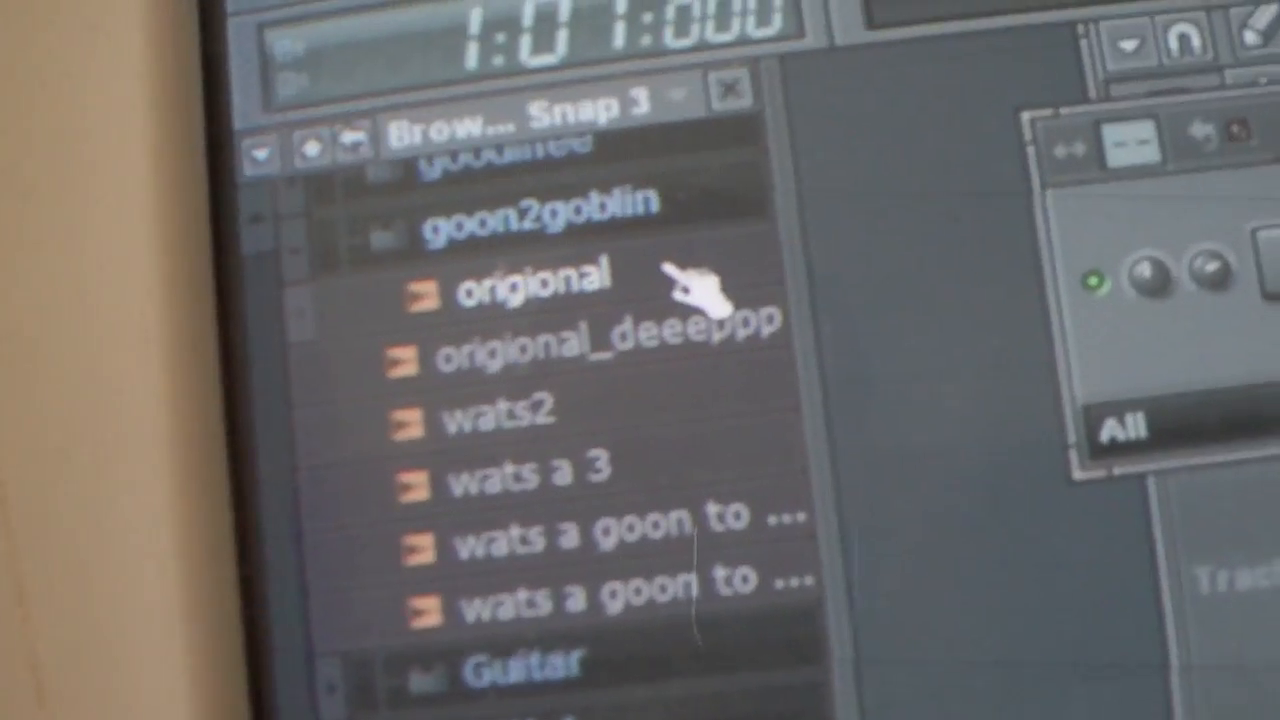
Step: Open the 'origional' vocal sample in Edison from the Browser
right_click(520, 280)
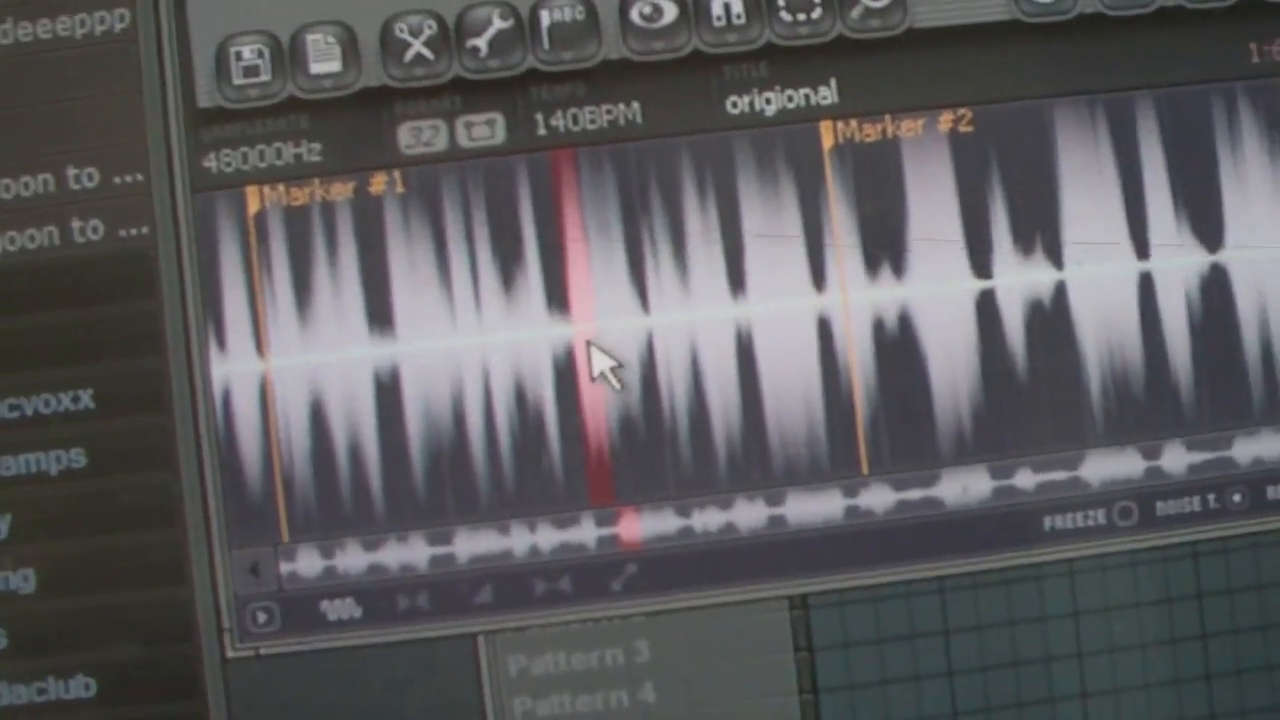
Step: Copy the slice marked between Marker #1 and Marker #2 to the clipboard
right_click(605, 370)
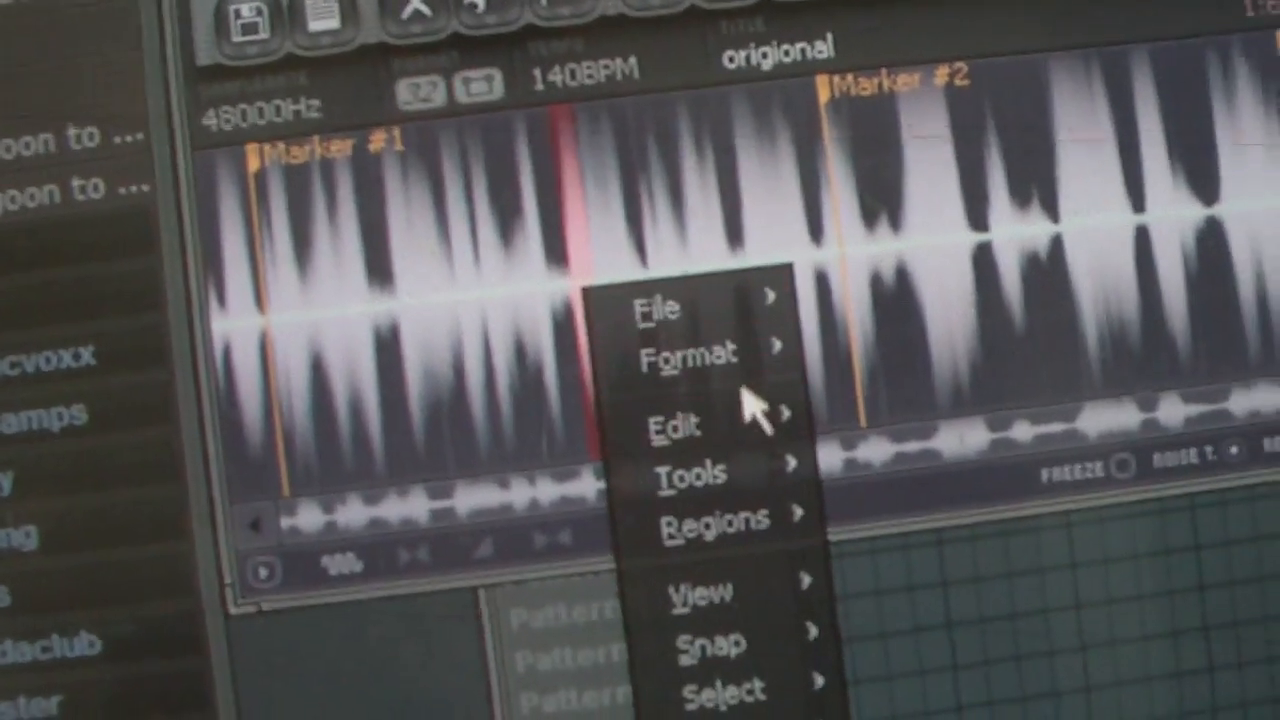
left_click(662, 428)
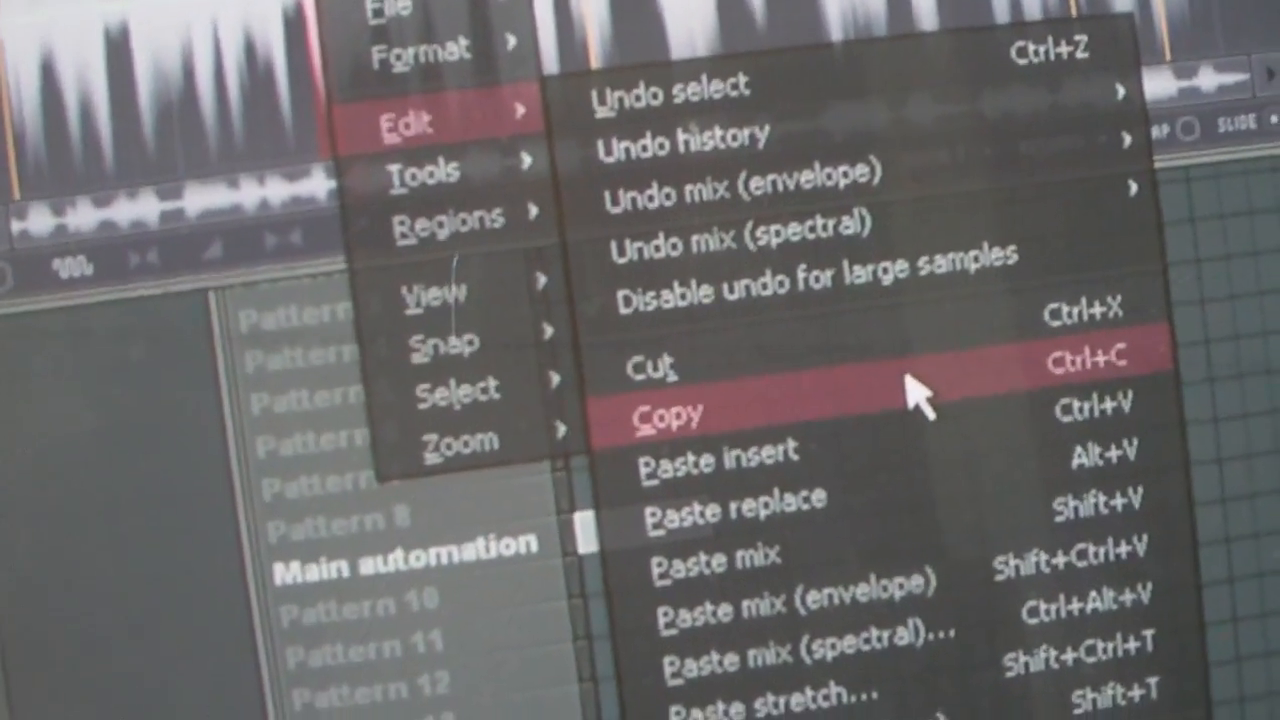
left_click(665, 413)
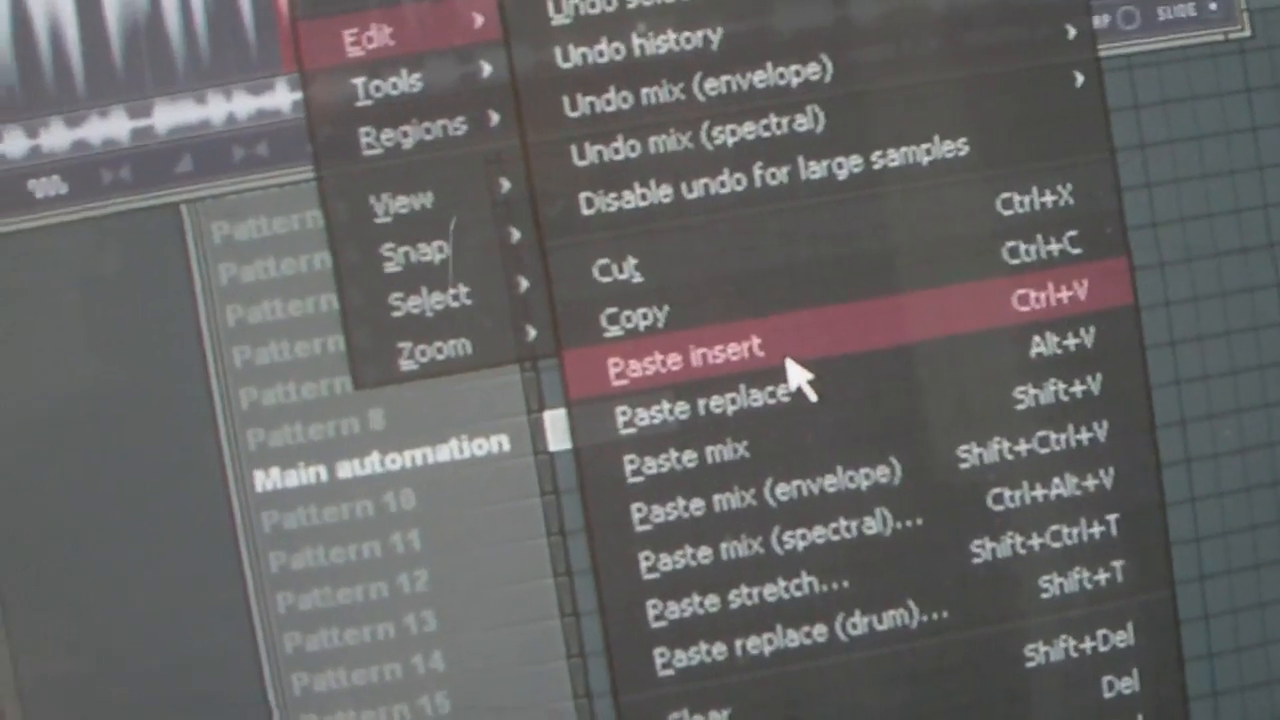
Step: Paste-insert the copied slice into the vocal so it repeats as a stutter
left_click(680, 353)
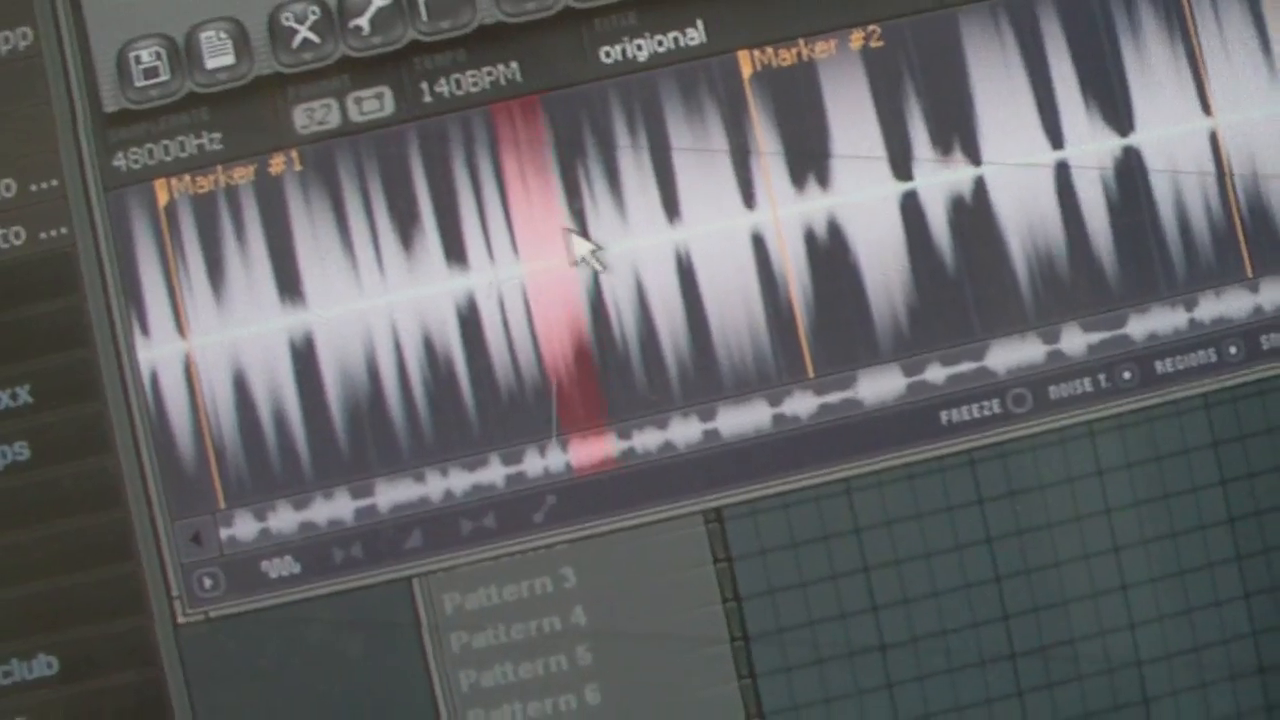
right_click(575, 255)
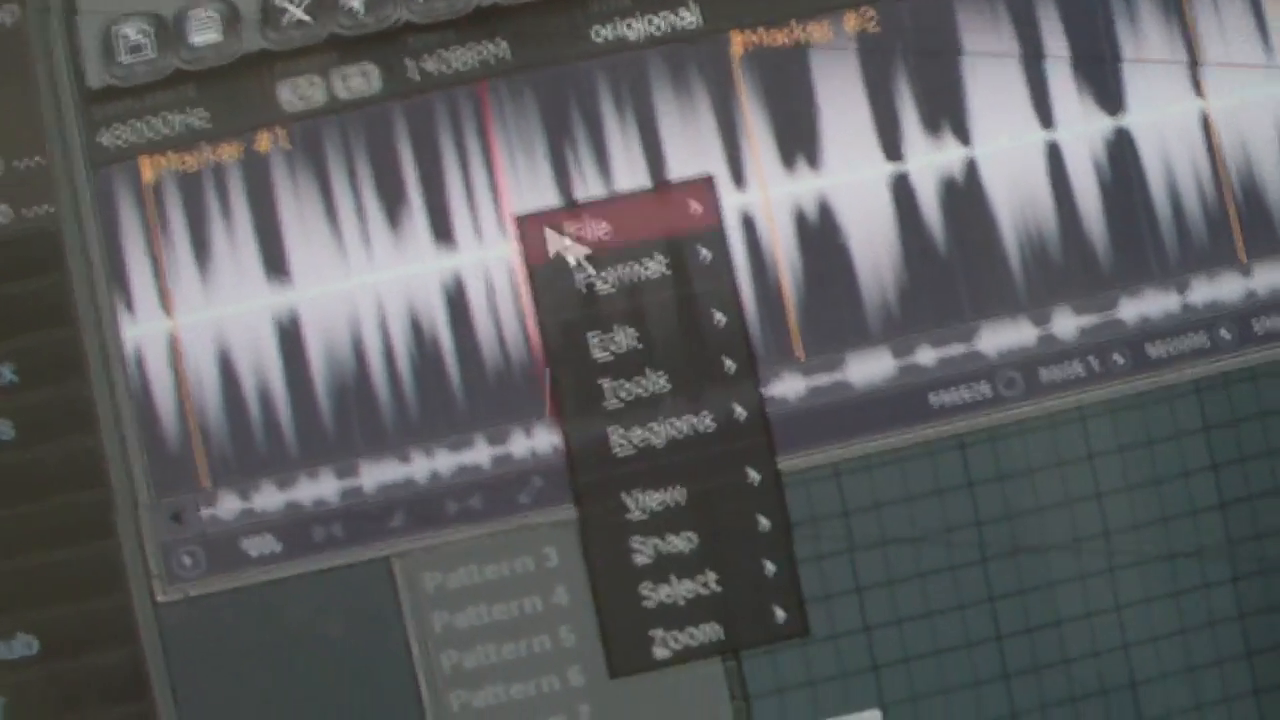